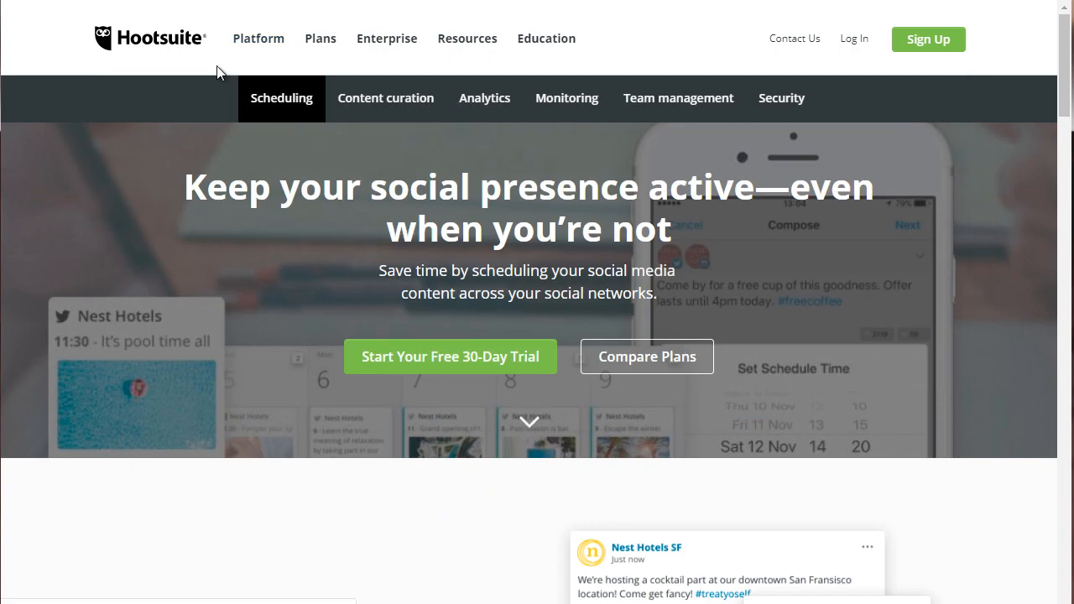
Go to Hootsuite's Scheduling features page and scroll through Auto Scheduling and Bulk Scheduling.
click(257, 38)
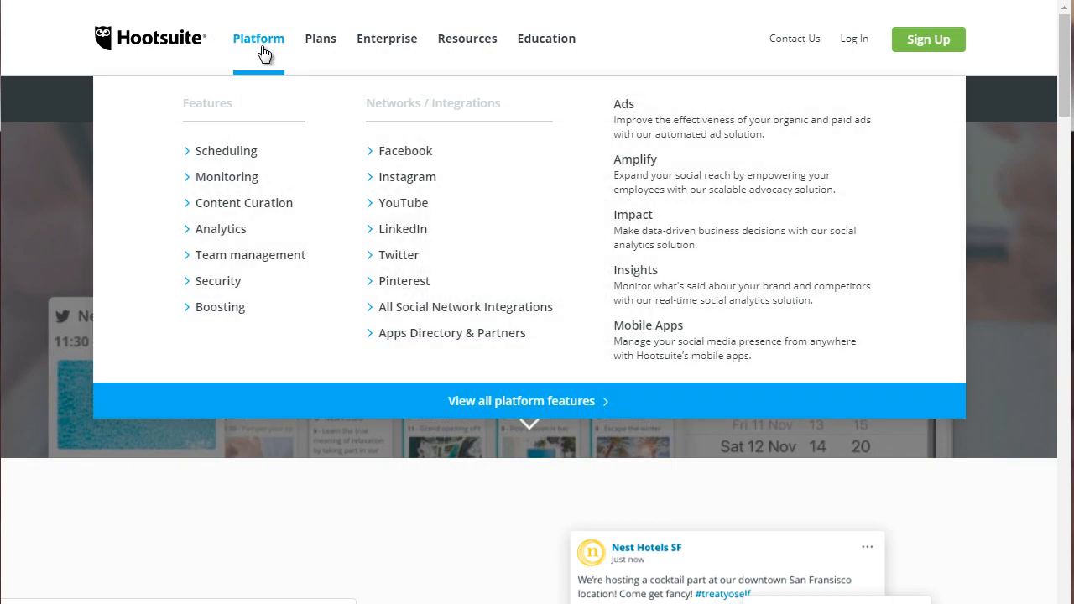
mouse_move(226, 152)
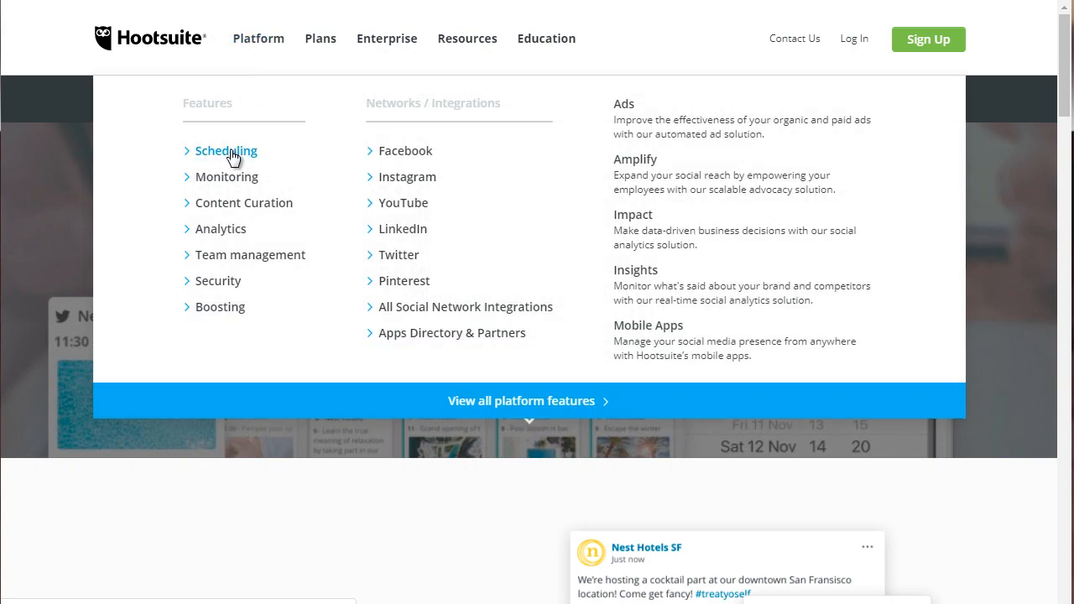
click(225, 150)
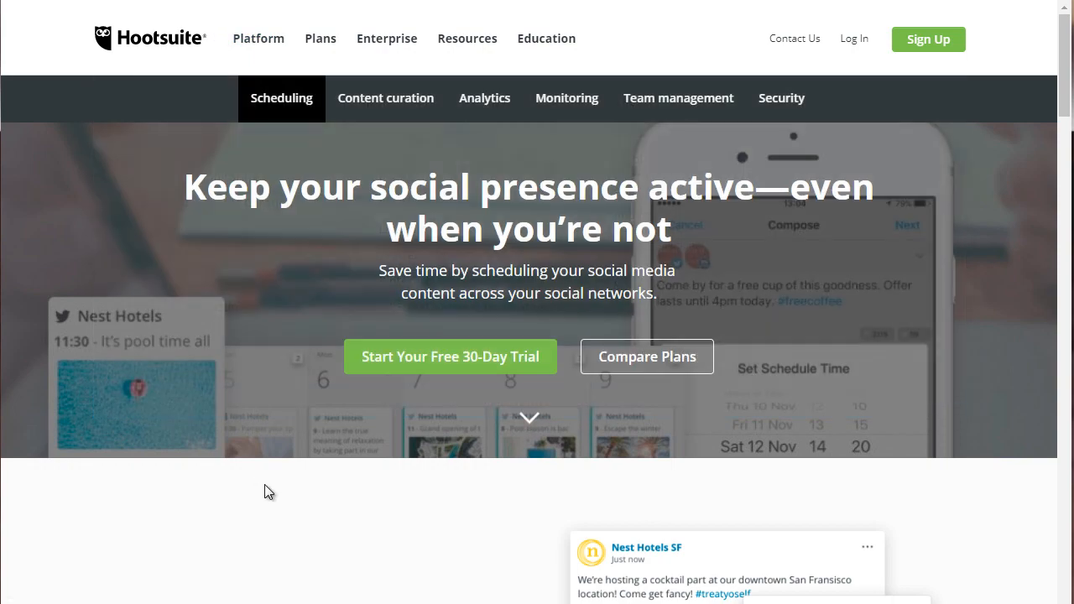
mouse_move(326, 259)
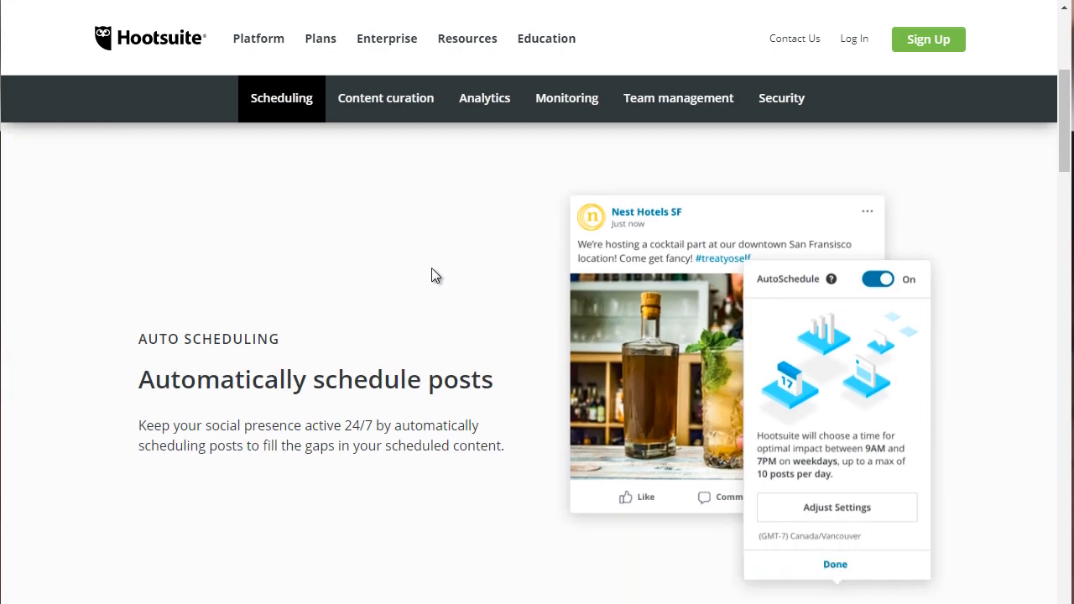
mouse_move(446, 367)
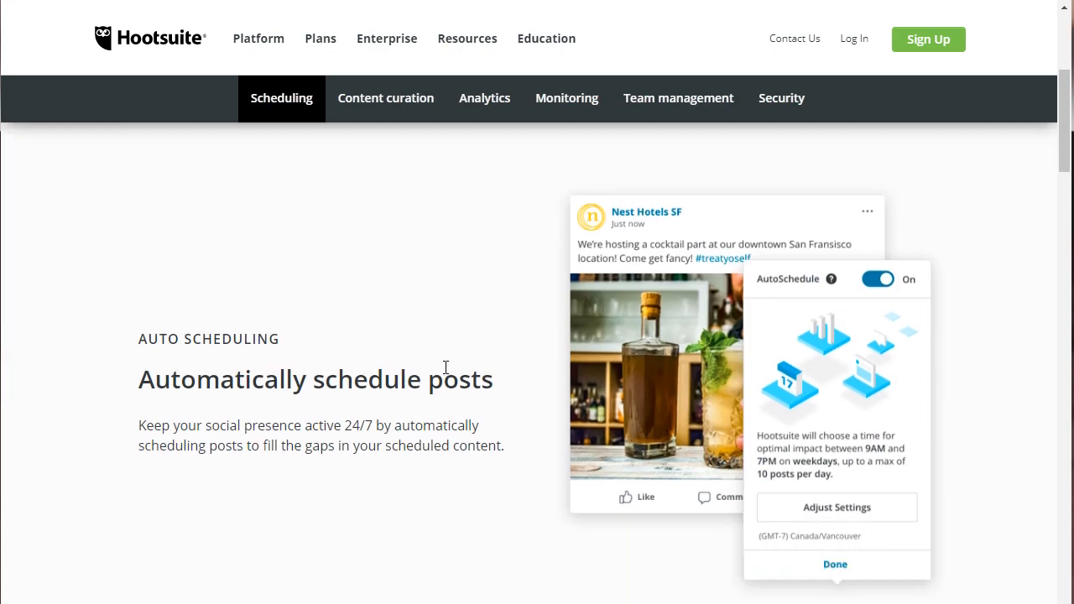
scroll(down, 3)
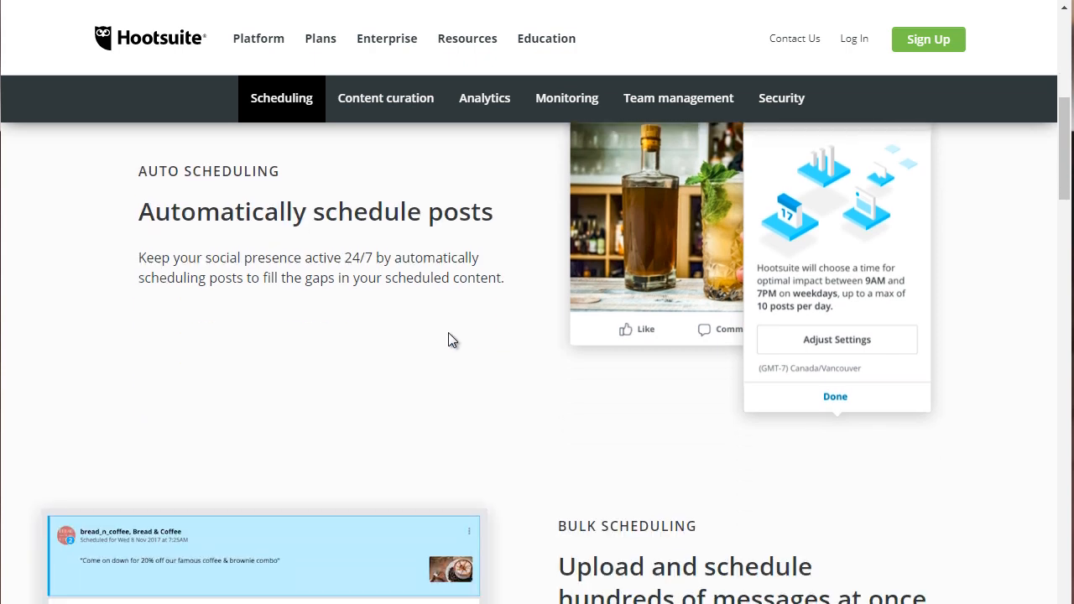
mouse_move(501, 276)
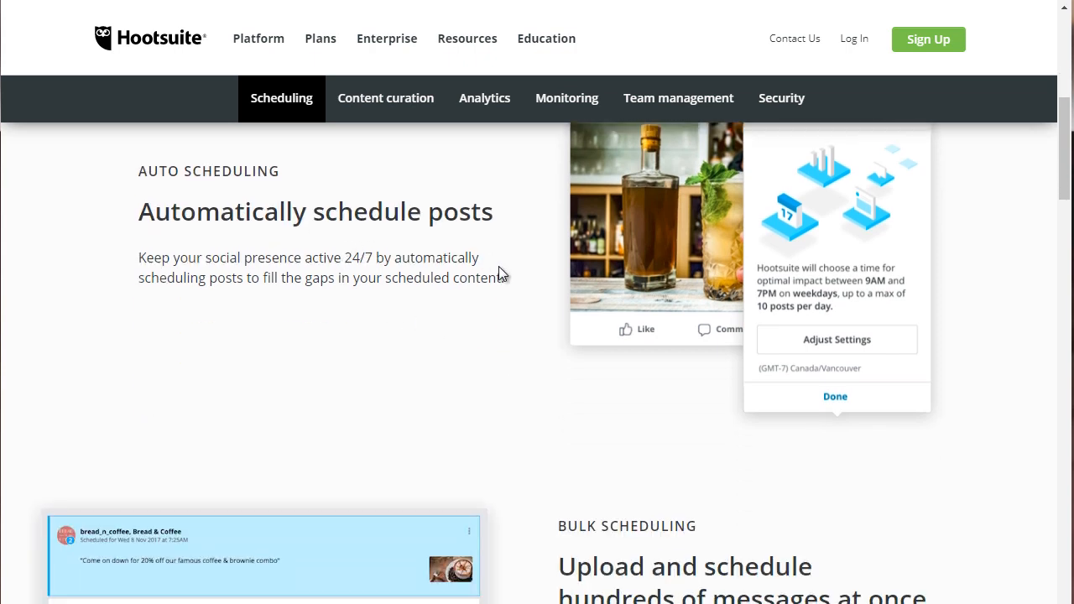
scroll(down, 3)
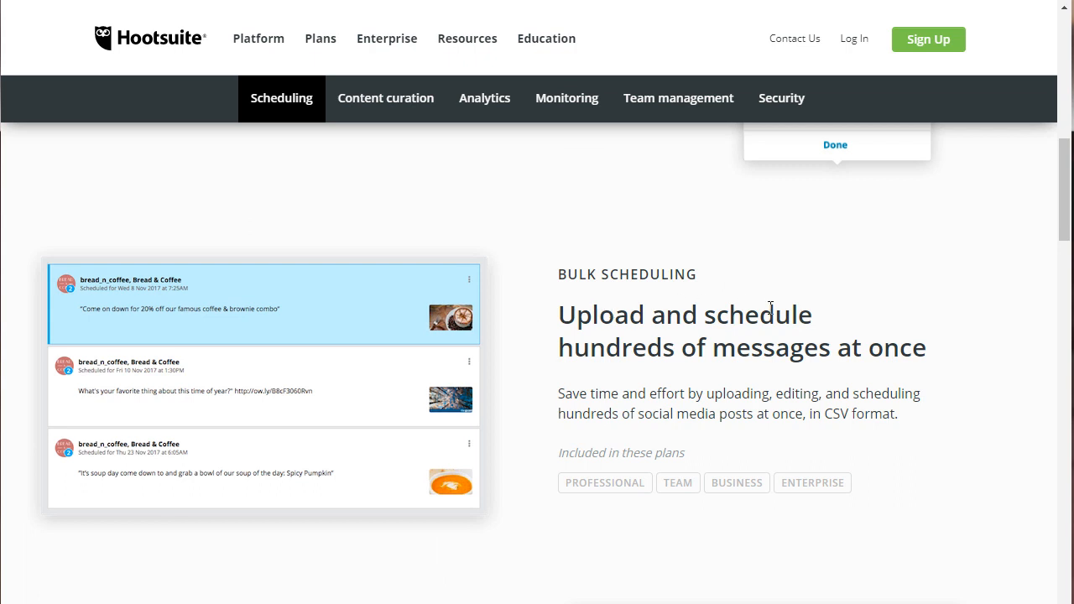
mouse_move(517, 370)
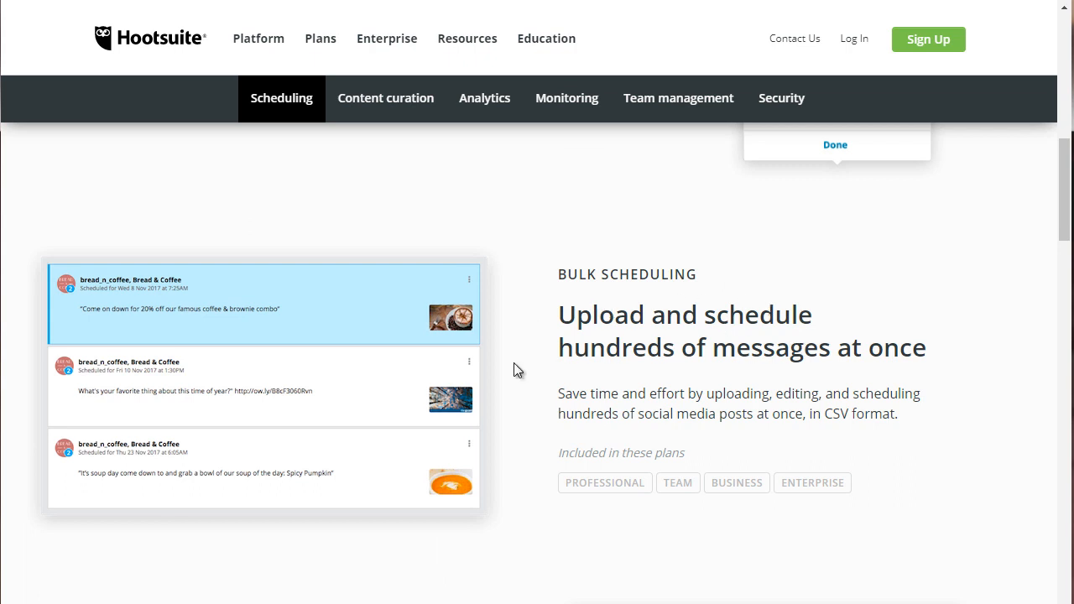
mouse_move(527, 363)
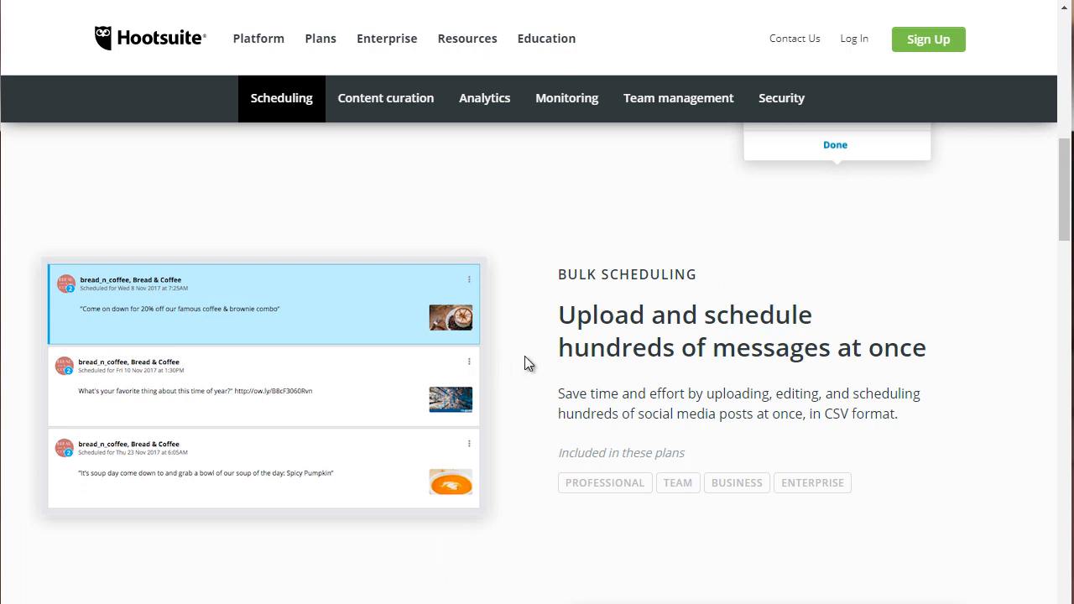
scroll(down, 3)
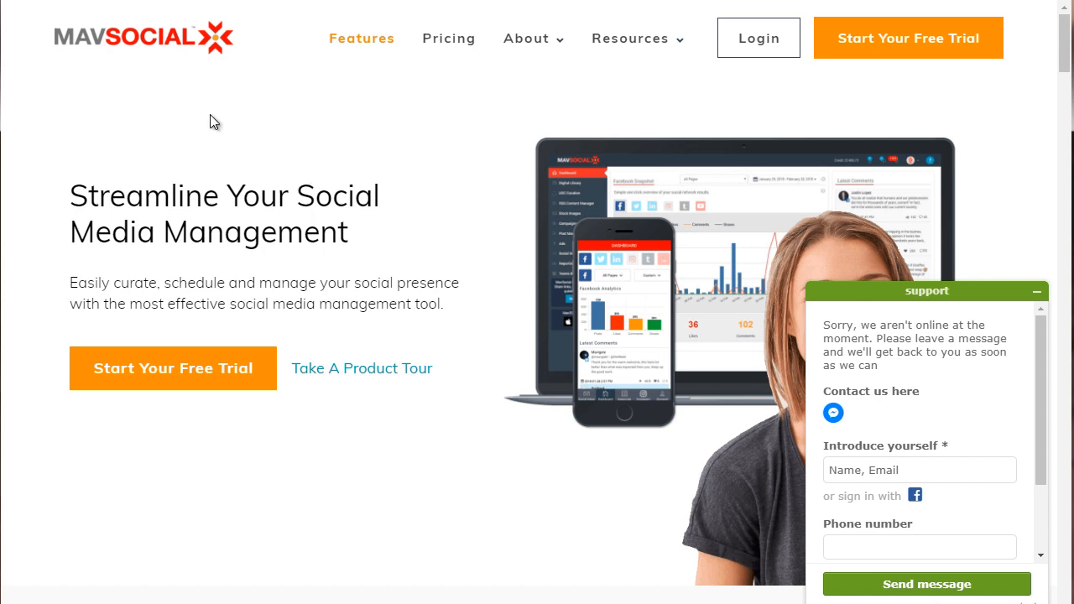
mouse_move(134, 56)
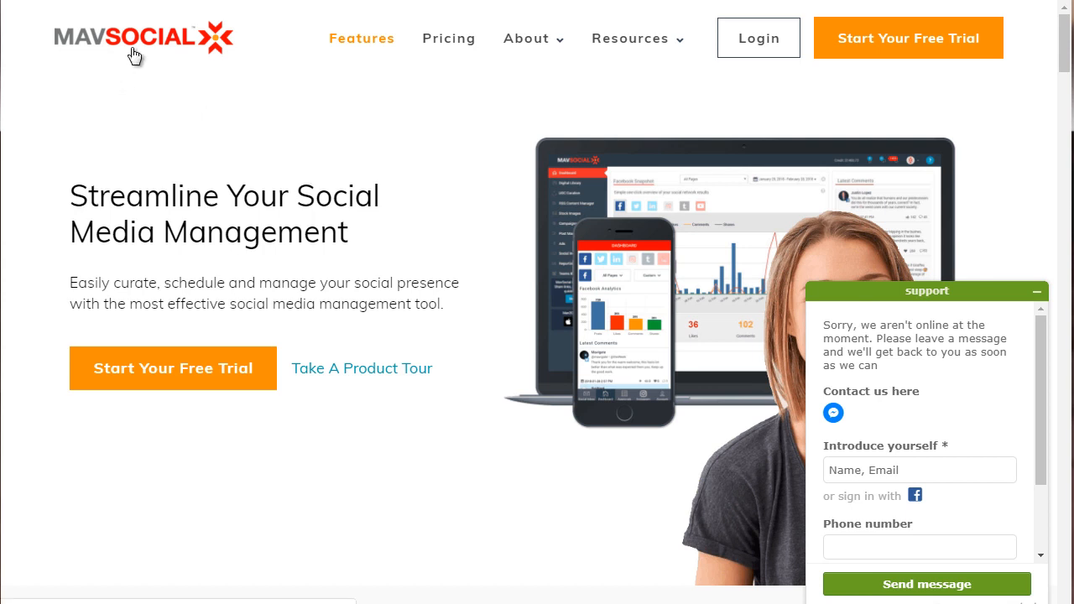
mouse_move(366, 191)
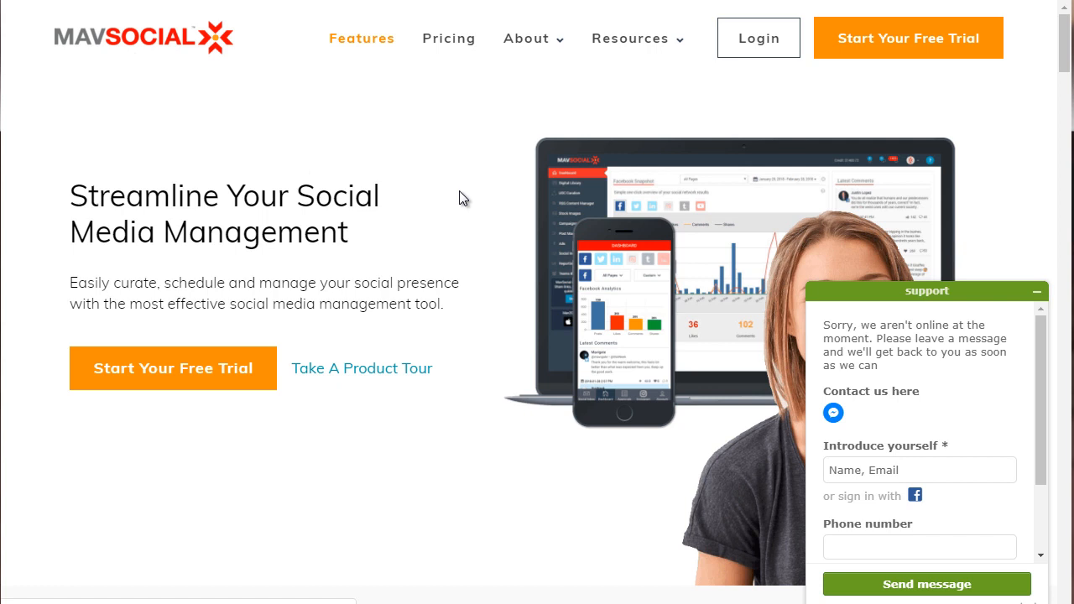
mouse_move(449, 38)
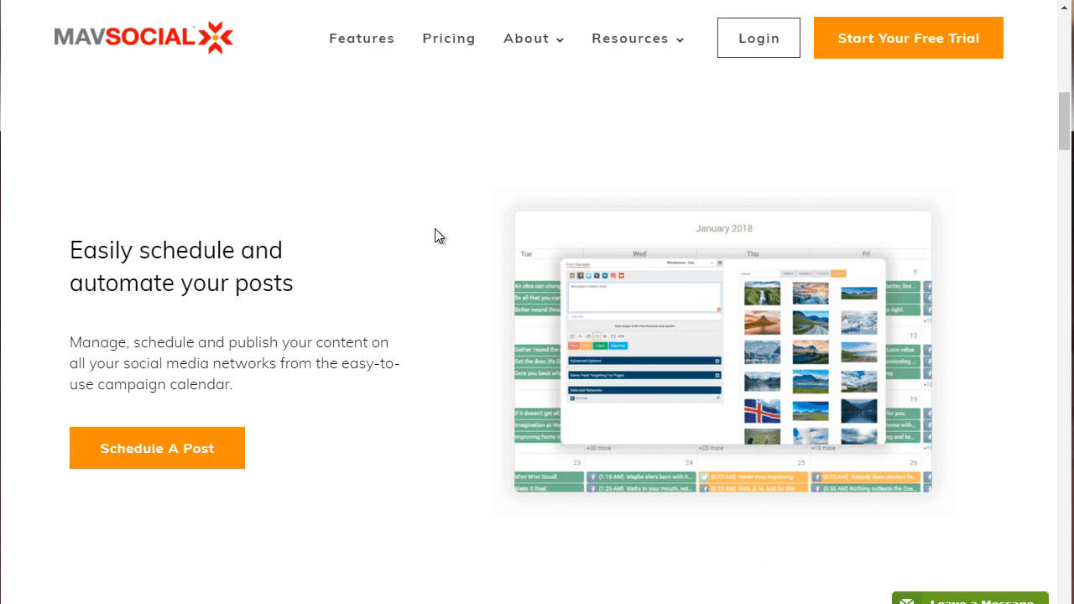
mouse_move(513, 290)
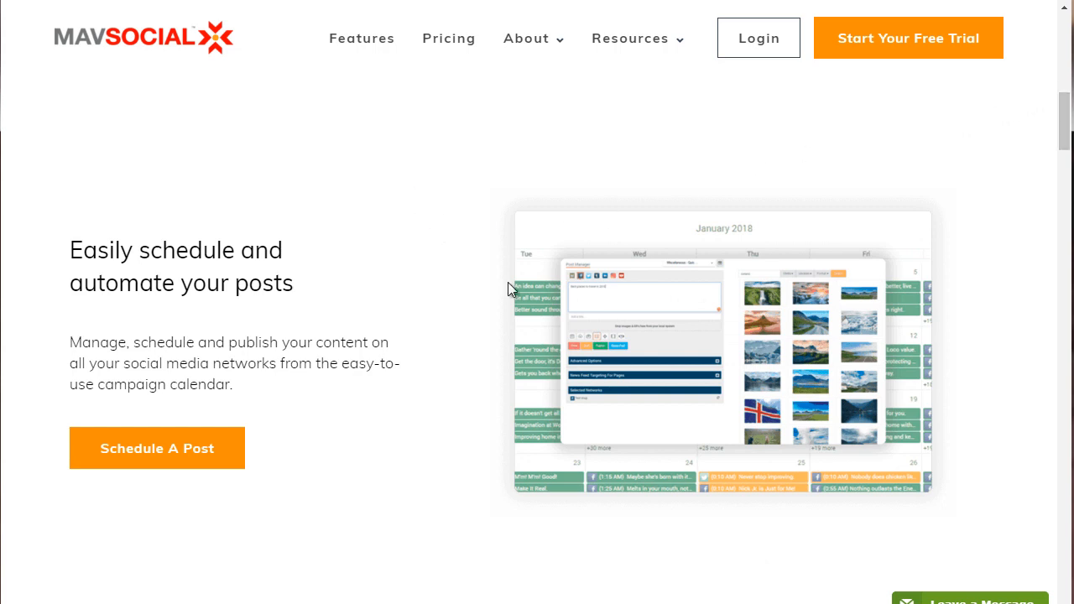
mouse_move(373, 313)
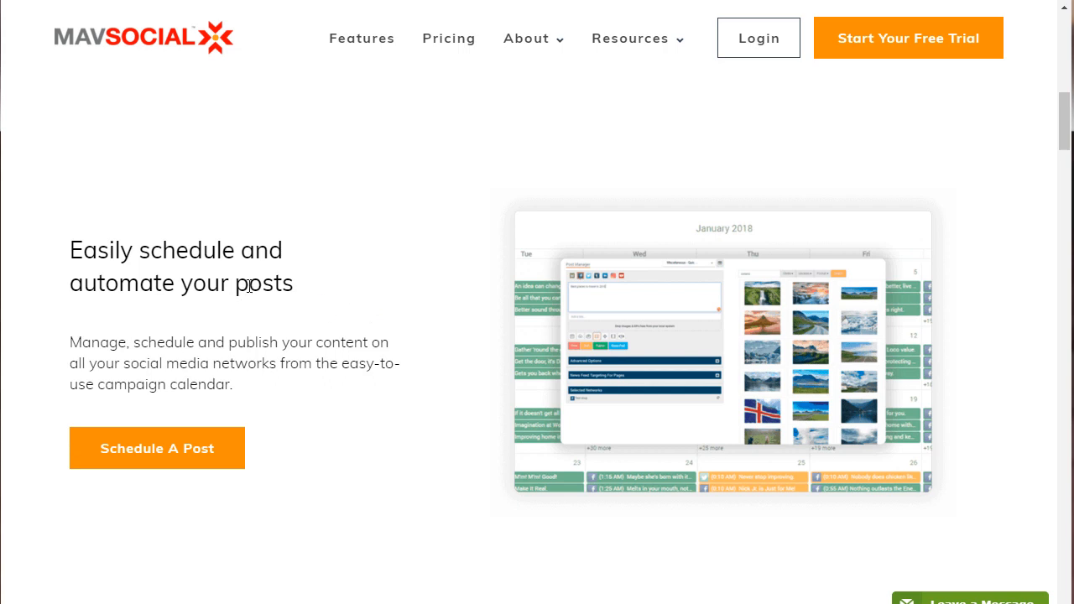
mouse_move(428, 351)
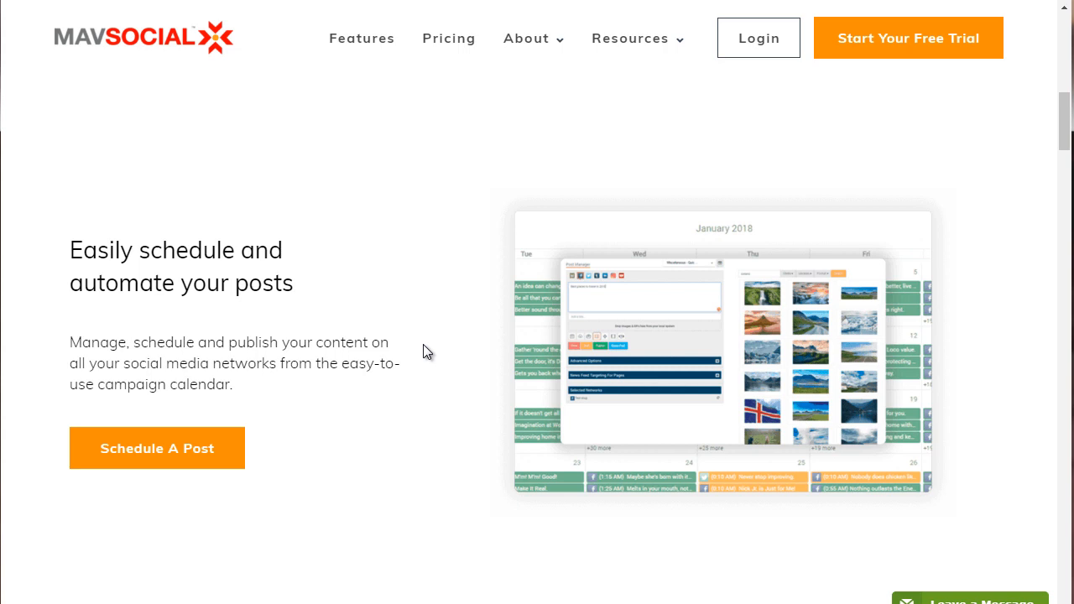
mouse_move(403, 267)
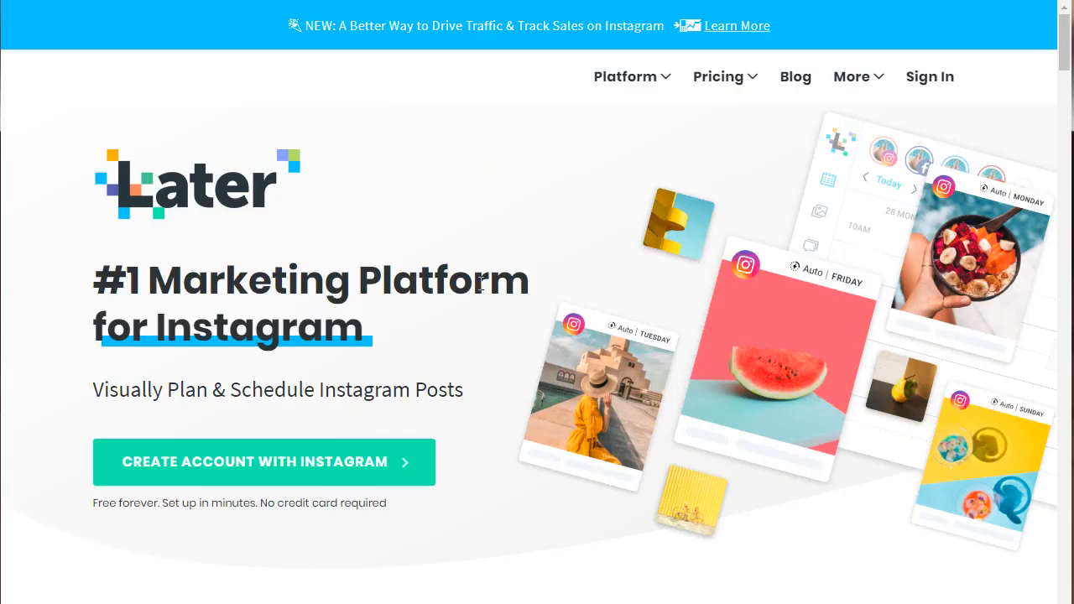
mouse_move(470, 220)
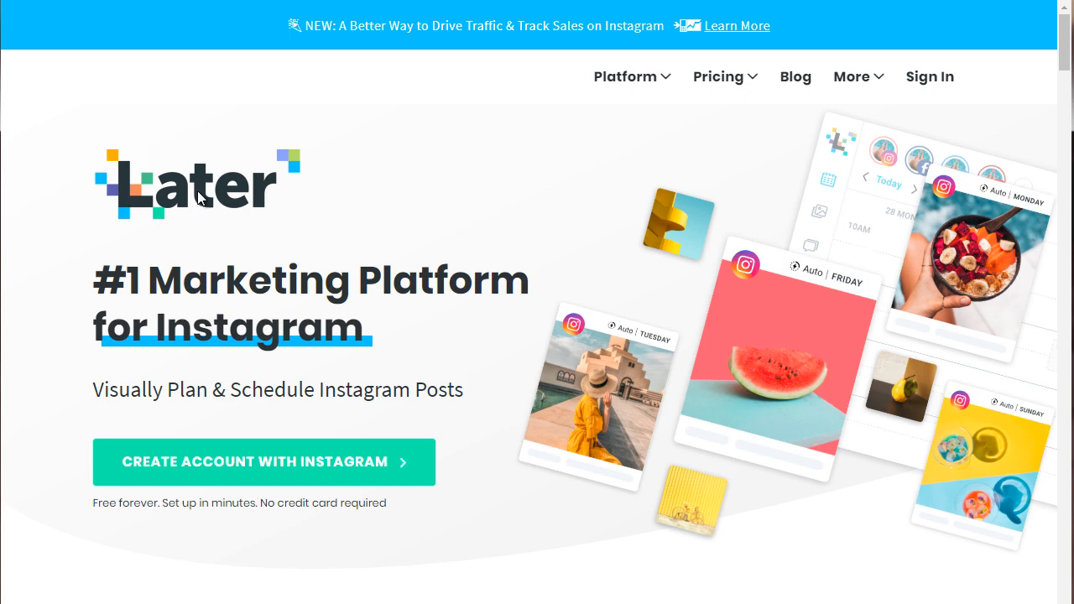
mouse_move(408, 183)
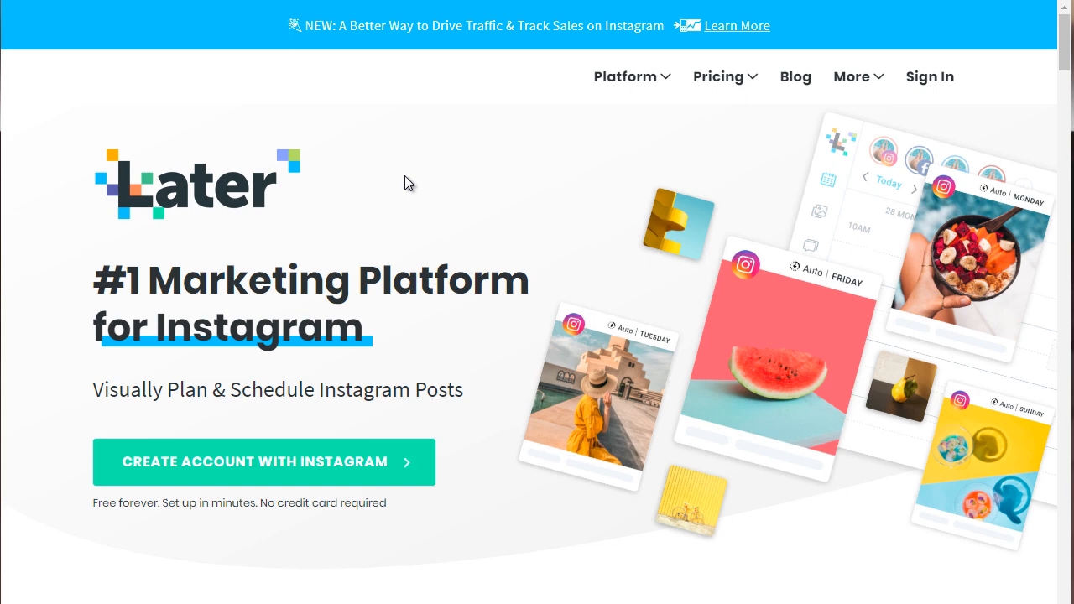
mouse_move(403, 194)
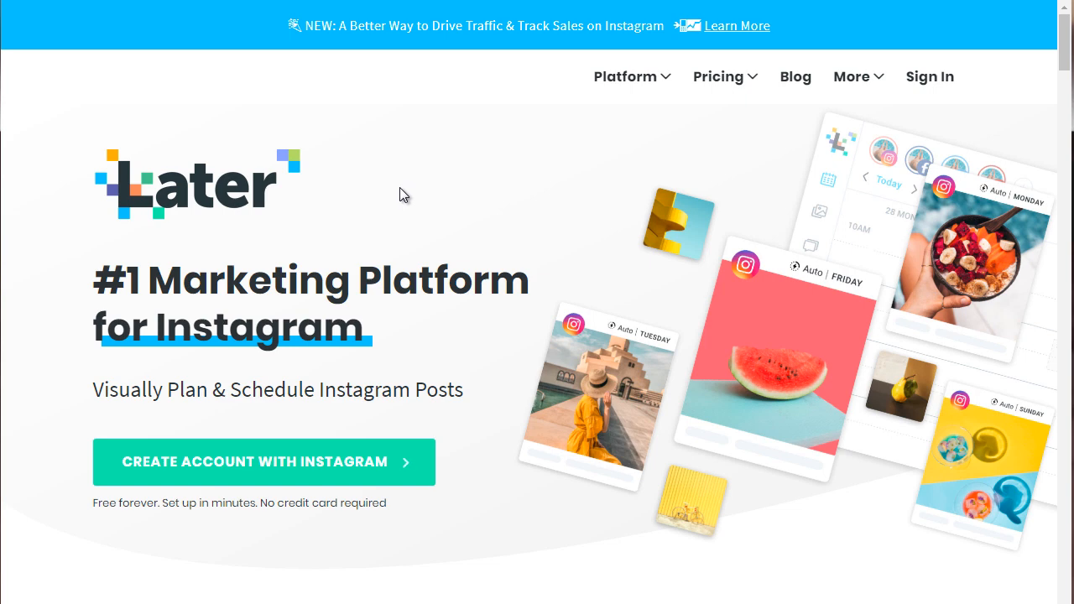
mouse_move(397, 263)
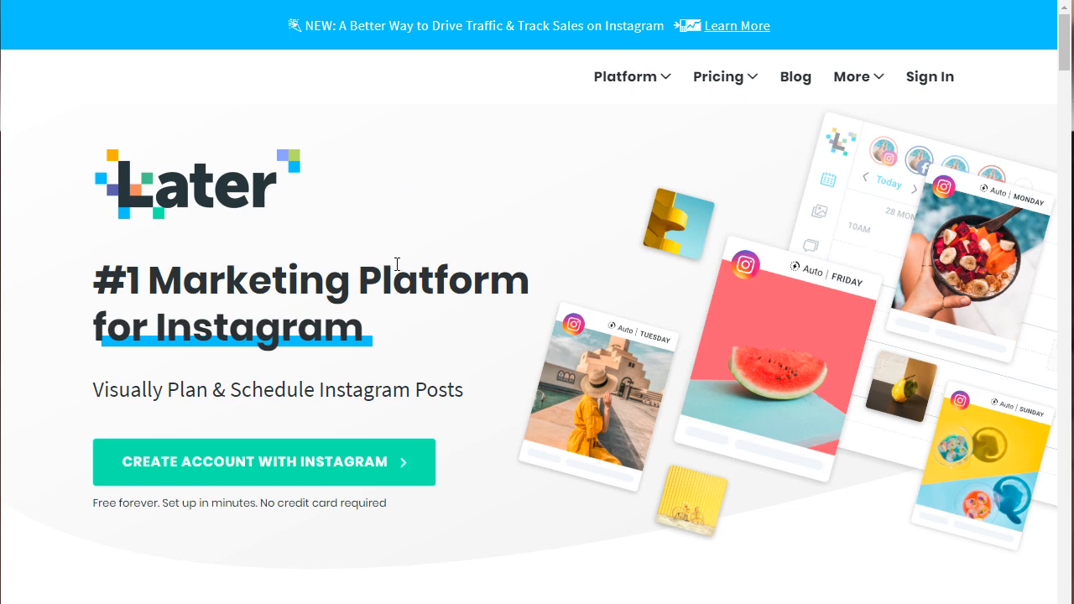